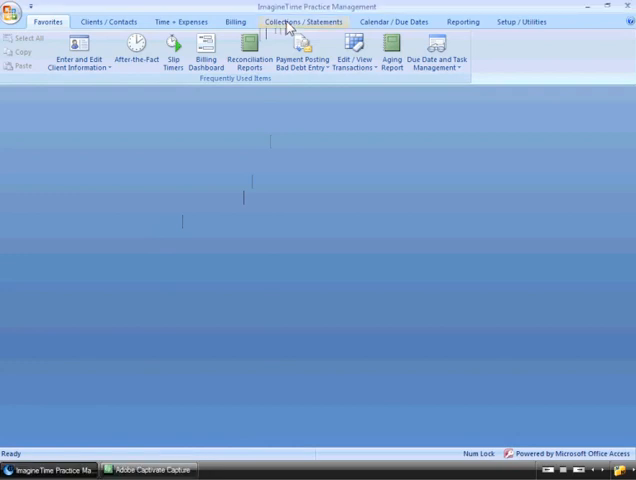
- Open Process Client Statements from the Collections / Statements ribbon
{"action": "left_click", "coordinate": [304, 20]}
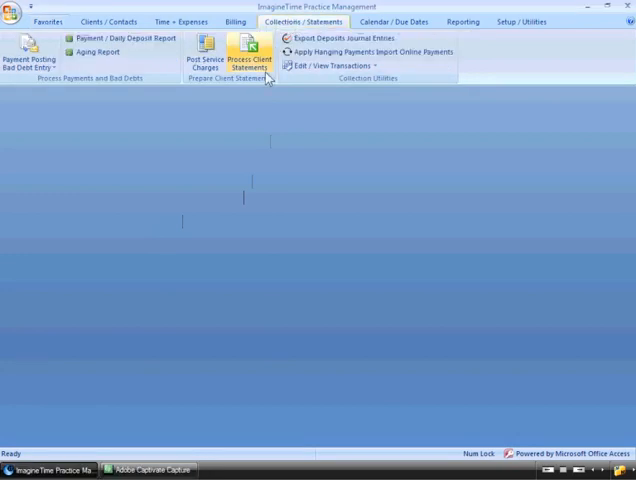
{"action": "mouse_move", "coordinate": [248, 56]}
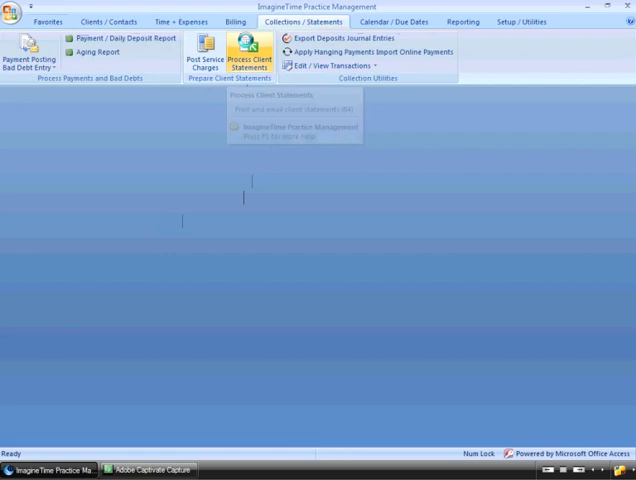
{"action": "left_click", "coordinate": [242, 56]}
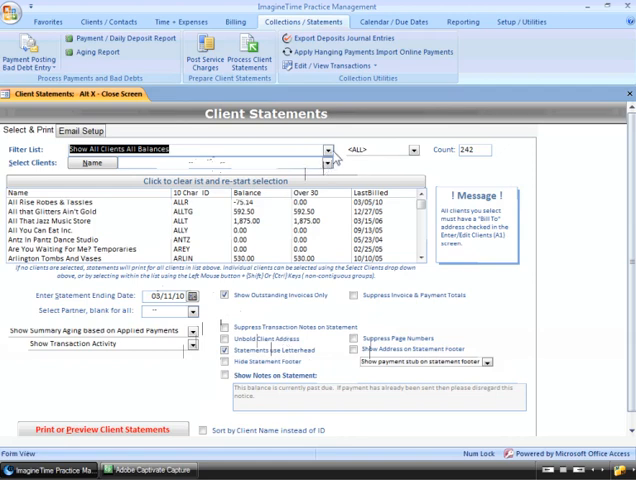
- Filter the list to clients with balances and no invoiced activity in the last 30 days
{"action": "left_click", "coordinate": [328, 148]}
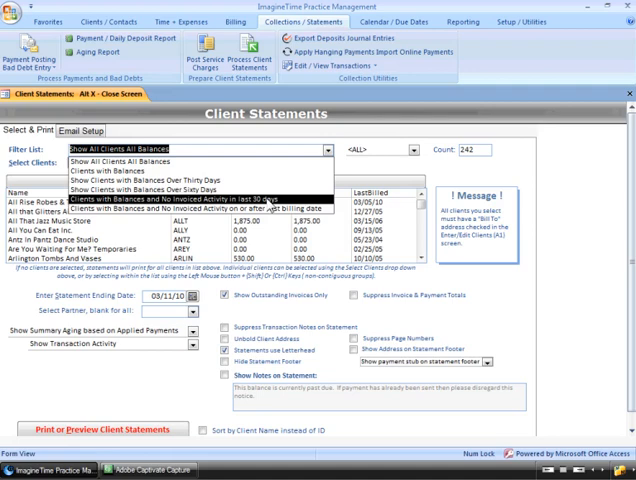
{"action": "left_click", "coordinate": [200, 198]}
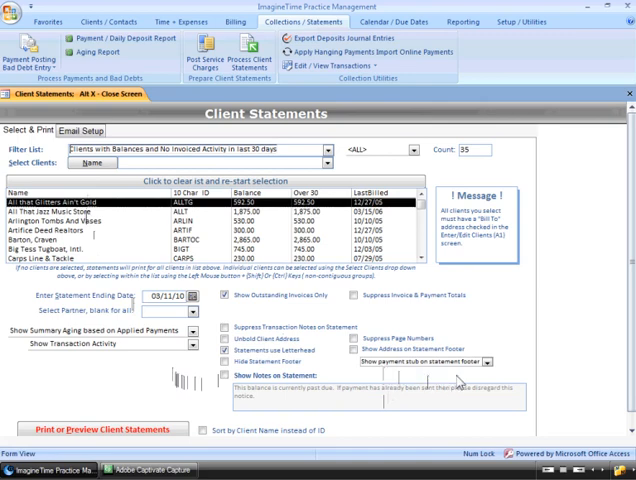
{"action": "mouse_move", "coordinate": [456, 384]}
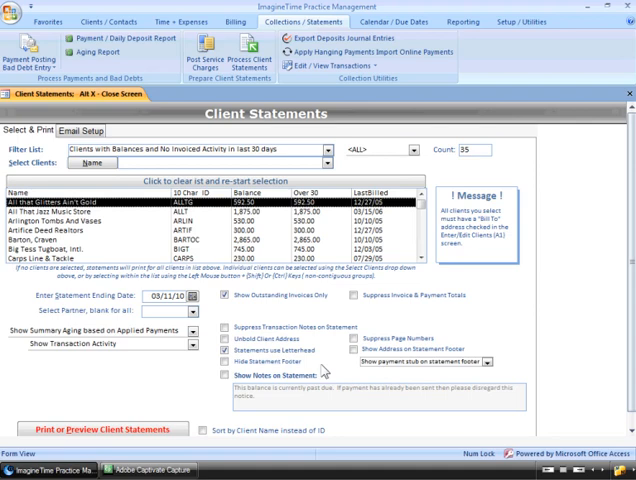
{"action": "mouse_move", "coordinate": [234, 408]}
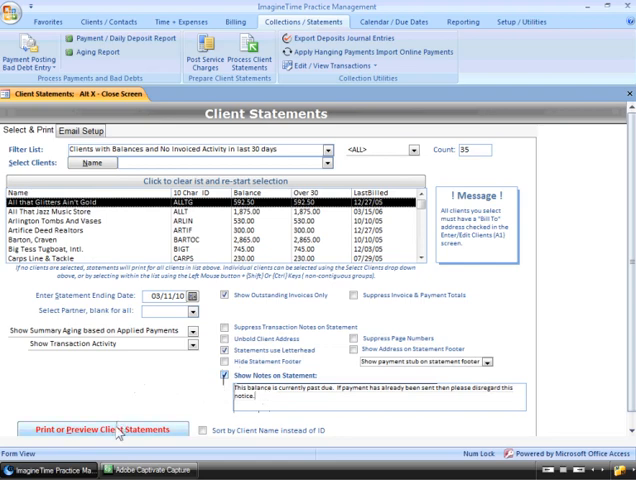
{"action": "left_click", "coordinate": [100, 428]}
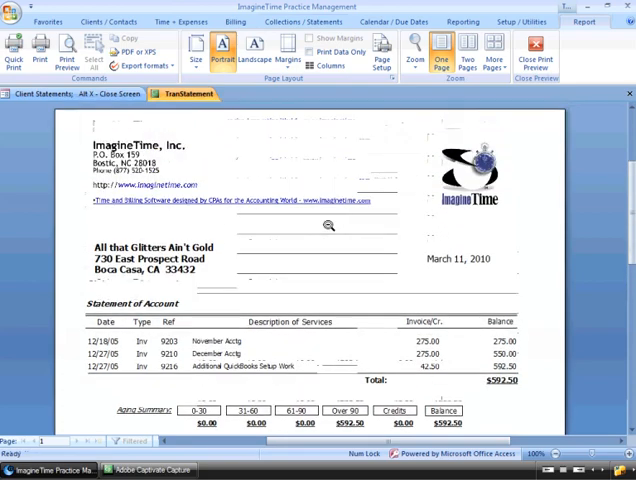
{"action": "scroll", "scroll_direction": "down", "scroll_amount": 3}
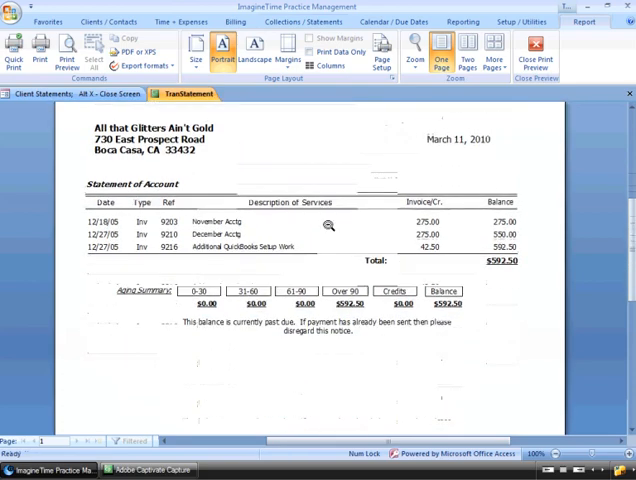
{"action": "scroll", "scroll_direction": "down", "scroll_amount": 3}
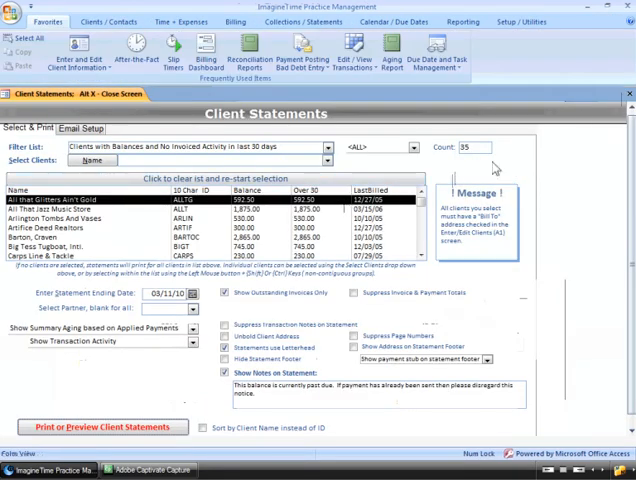
{"action": "mouse_move", "coordinate": [628, 92]}
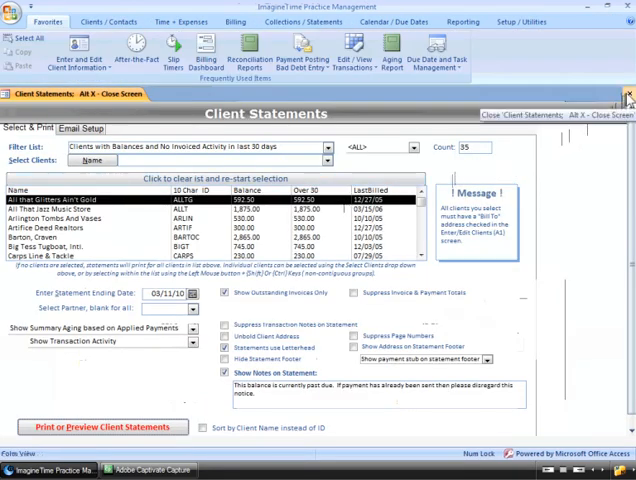
- Close Client Statements and open the Aging Report options from Collections / Statements
{"action": "left_click", "coordinate": [628, 92]}
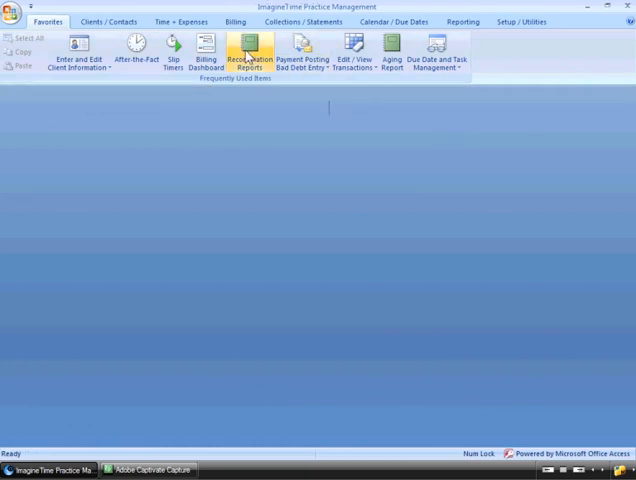
{"action": "left_click", "coordinate": [304, 20]}
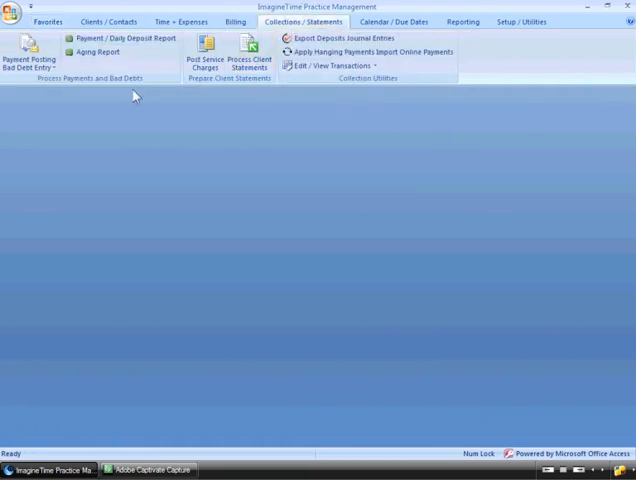
{"action": "mouse_move", "coordinate": [98, 52]}
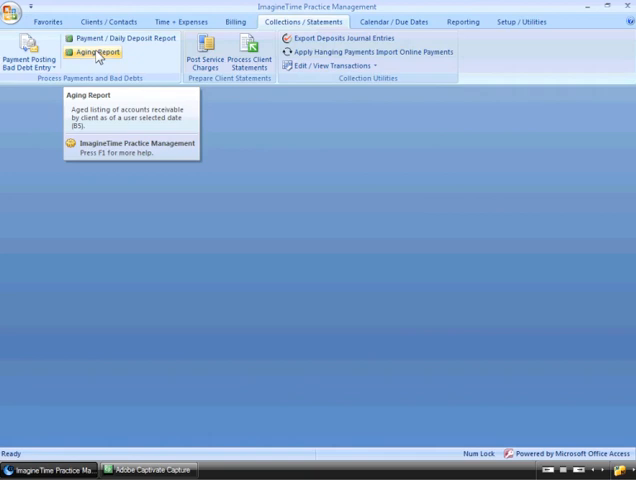
{"action": "left_click", "coordinate": [96, 52]}
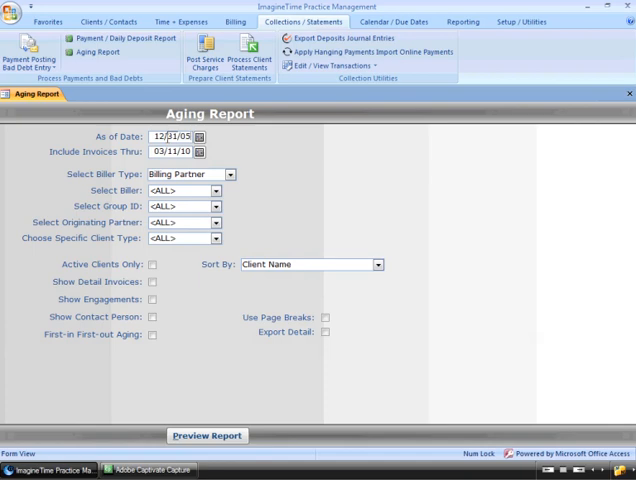
- Include invoices through 12/31/05 and enable Show Contact Person on the aging report
{"action": "type", "text": "12/31/05"}
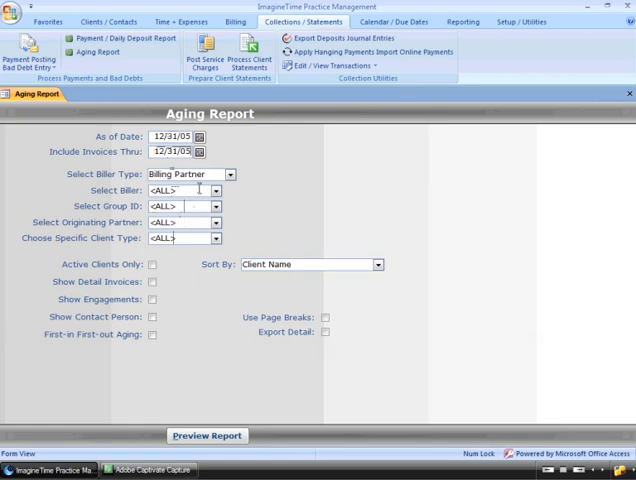
{"action": "mouse_move", "coordinate": [212, 270]}
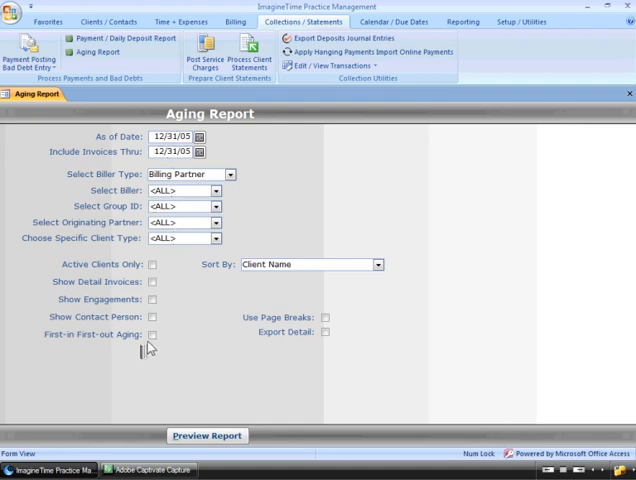
{"action": "left_click", "coordinate": [152, 316]}
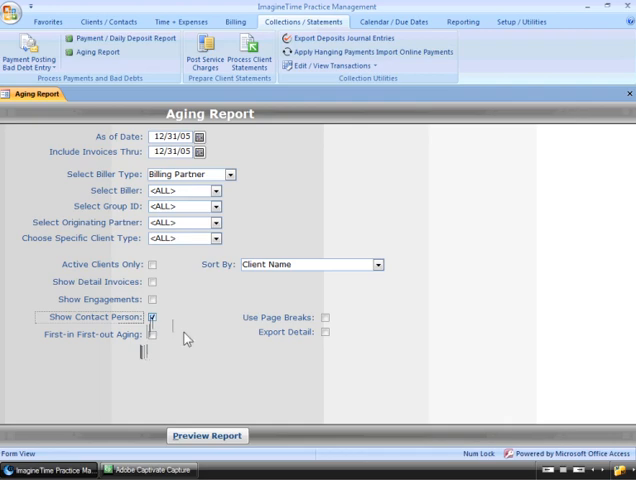
{"action": "left_click", "coordinate": [206, 436]}
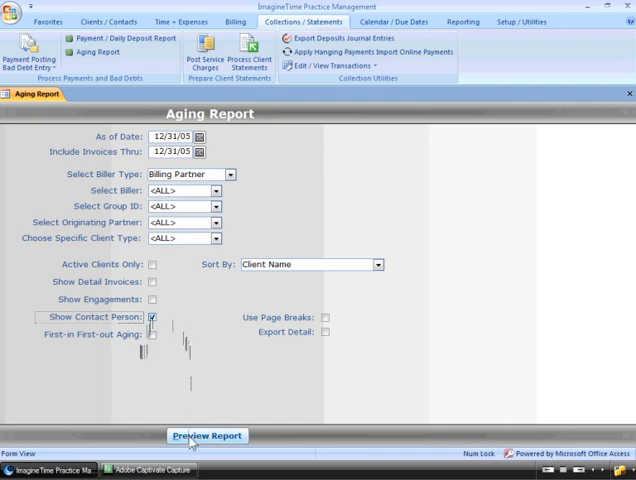
- Preview the Client Aging of Receivables, review client detail and grand totals, then close the preview
{"action": "left_click", "coordinate": [206, 436]}
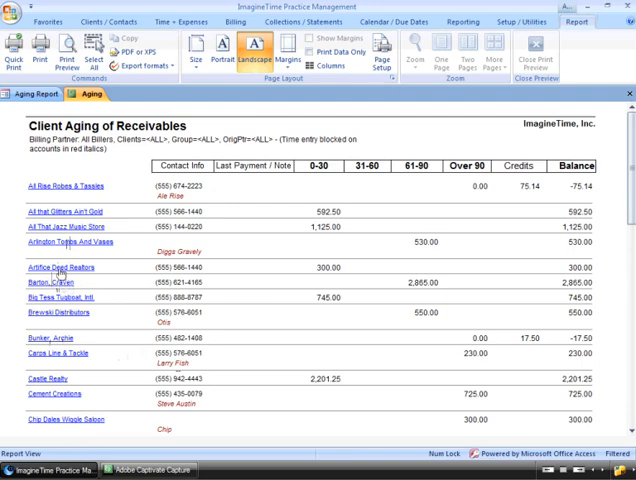
{"action": "double_click", "coordinate": [50, 266]}
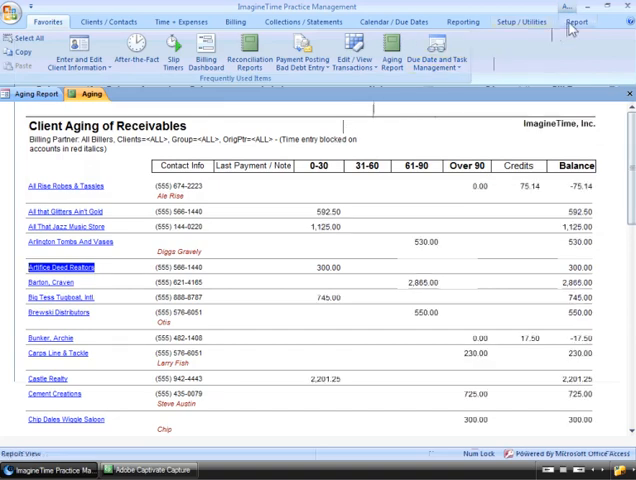
{"action": "left_click", "coordinate": [576, 22]}
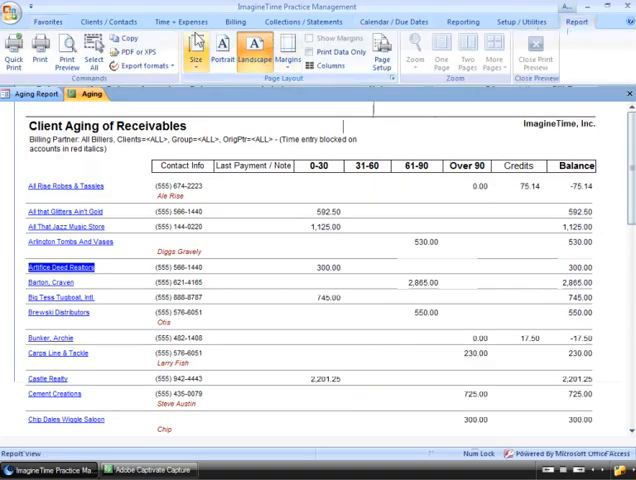
{"action": "left_click", "coordinate": [254, 52]}
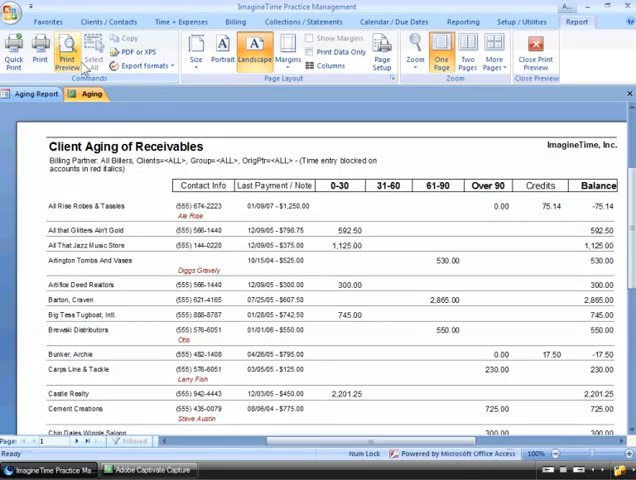
{"action": "left_click", "coordinate": [440, 56]}
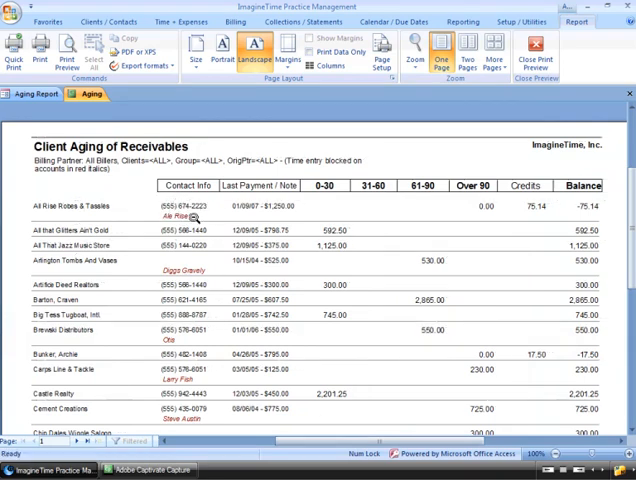
{"action": "mouse_move", "coordinate": [246, 208]}
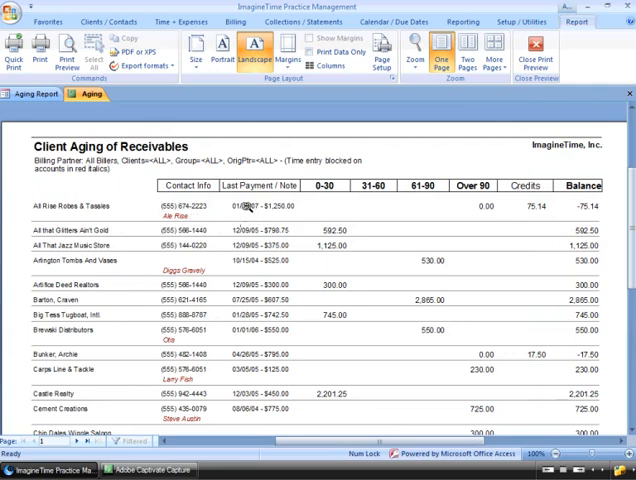
{"action": "mouse_move", "coordinate": [258, 210]}
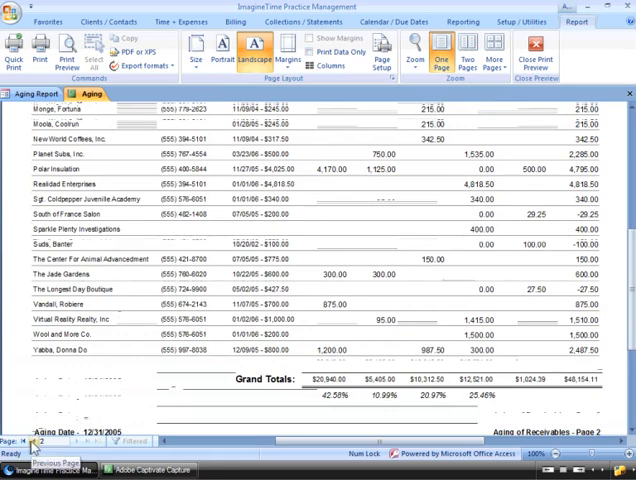
{"action": "left_click", "coordinate": [36, 440]}
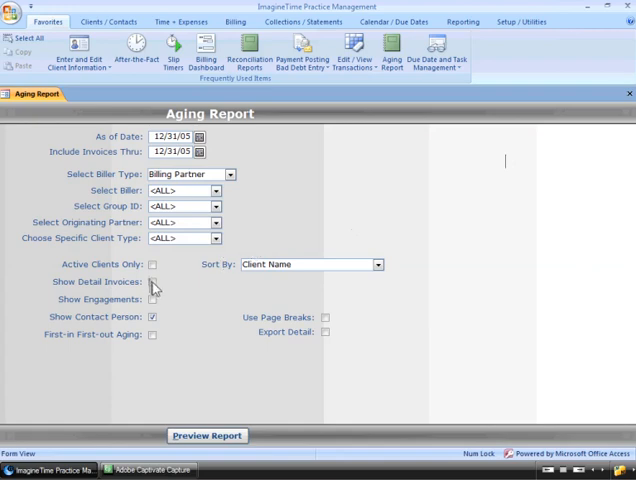
- Enable Show Detail Invoices and preview the aging report with each client's invoices
{"action": "left_click", "coordinate": [152, 282]}
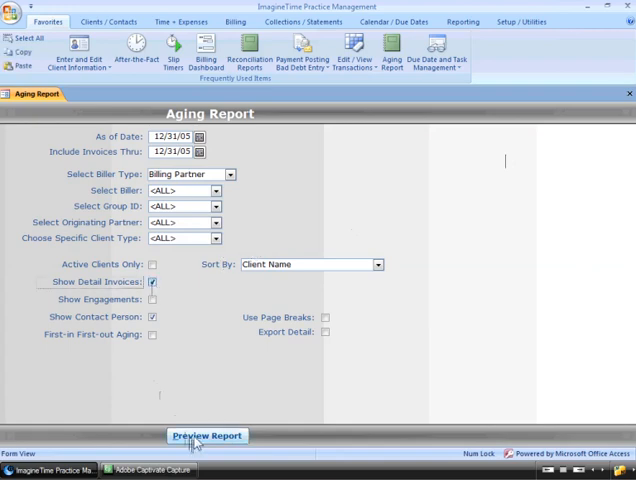
{"action": "left_click", "coordinate": [208, 436]}
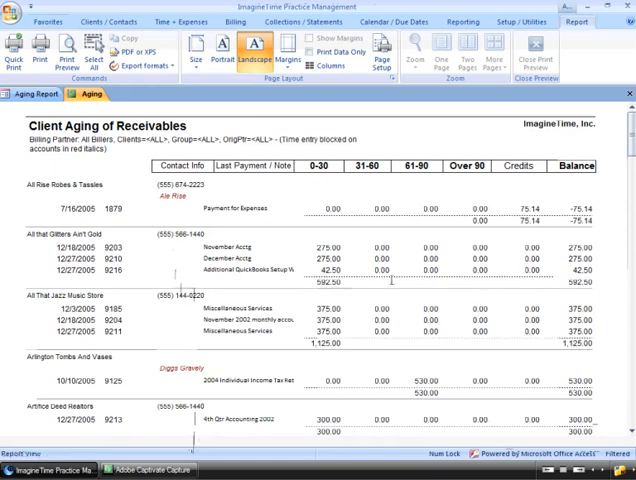
{"action": "mouse_move", "coordinate": [444, 278]}
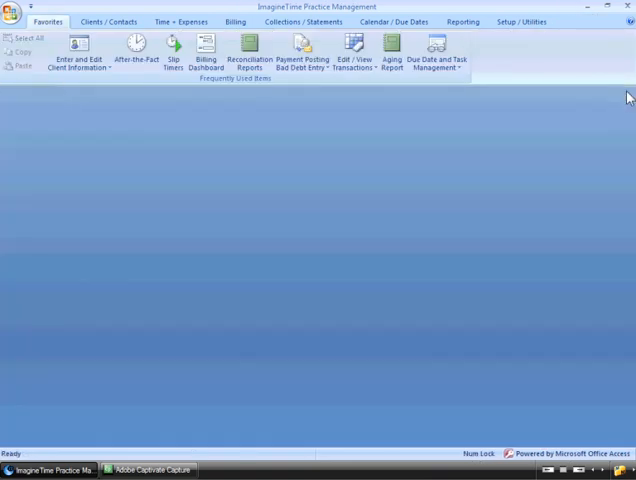
{"action": "mouse_move", "coordinate": [426, 168]}
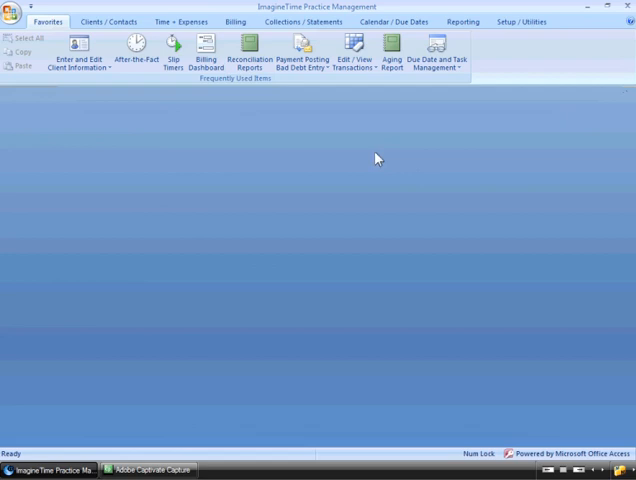
{"action": "mouse_move", "coordinate": [184, 84]}
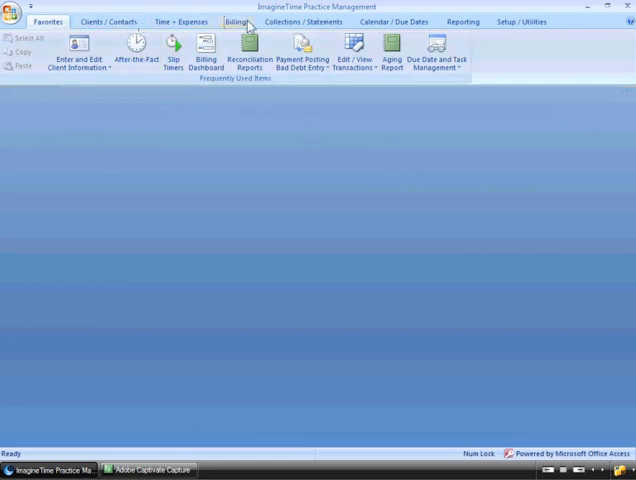
- Open Payment Posting / Bad Debt Entry from the Collections / Statements ribbon
{"action": "left_click", "coordinate": [306, 20]}
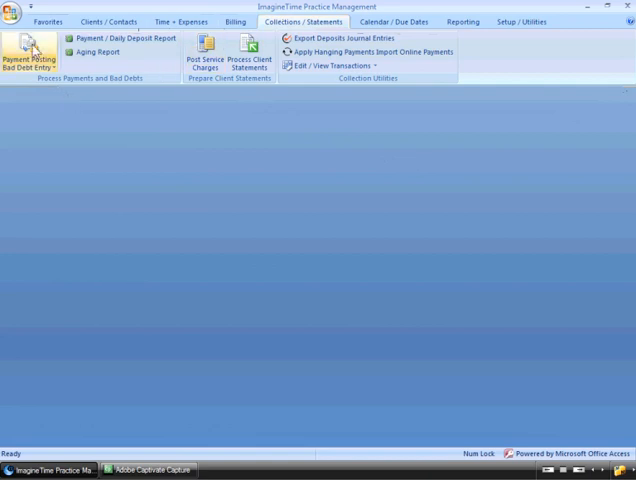
{"action": "left_click", "coordinate": [30, 52]}
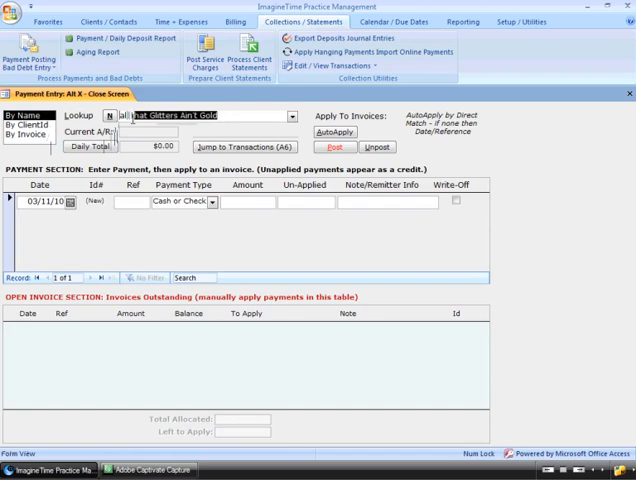
- Select All that Glitters Ain't Gold via Lookup, showing its $592.50 balance and three open invoices
{"action": "left_click", "coordinate": [292, 116]}
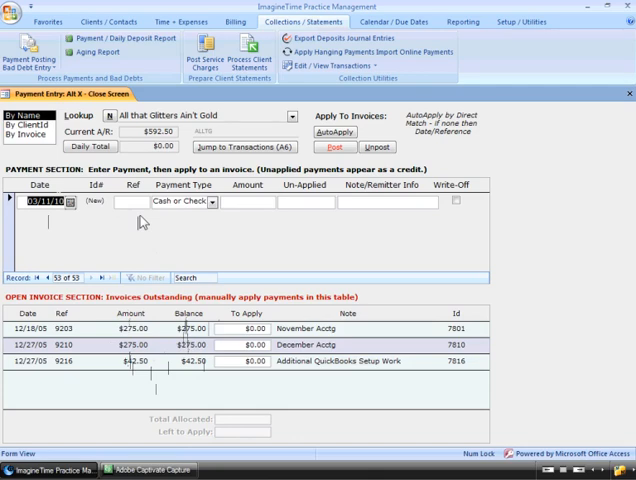
{"action": "mouse_move", "coordinate": [200, 218]}
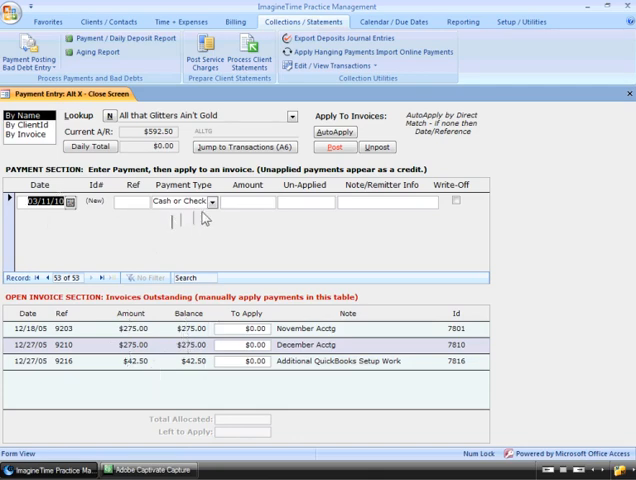
- Start a new payment with CC Online type and dismiss the credit card processing notice
{"action": "left_click", "coordinate": [212, 200]}
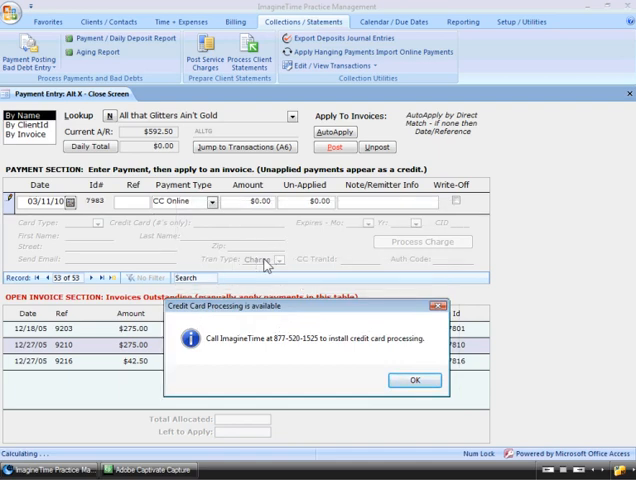
{"action": "mouse_move", "coordinate": [430, 250]}
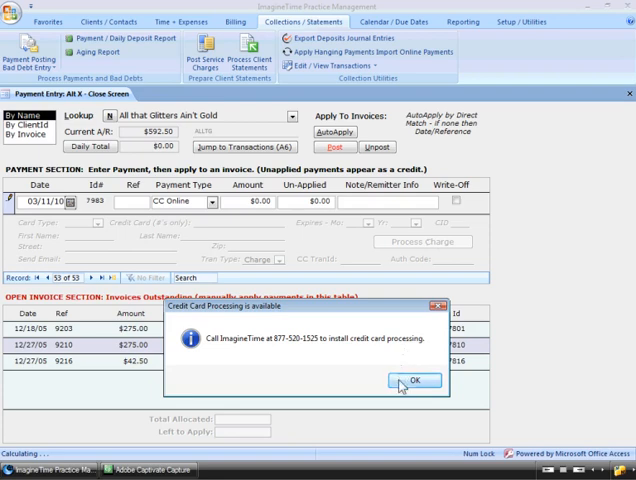
{"action": "left_click", "coordinate": [412, 380]}
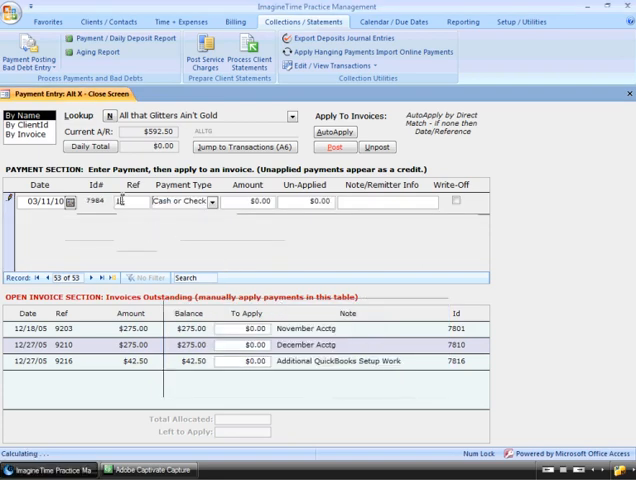
- Set the payment type to Cash or Check and bring up the Auto Apply Payment prompt
{"action": "left_click", "coordinate": [212, 200]}
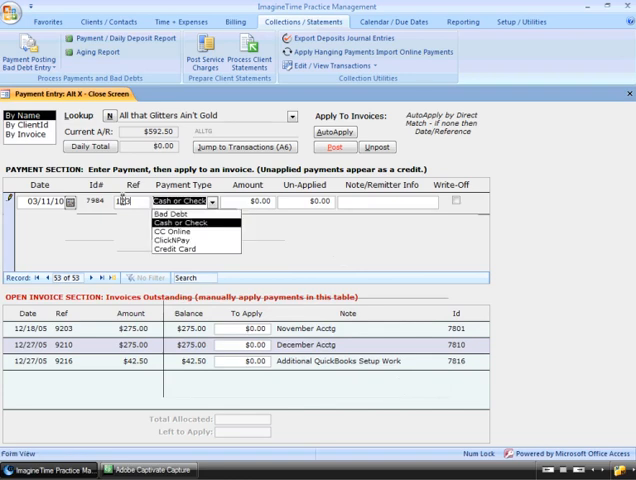
{"action": "left_click", "coordinate": [184, 216]}
{"action": "type", "text": "500"}
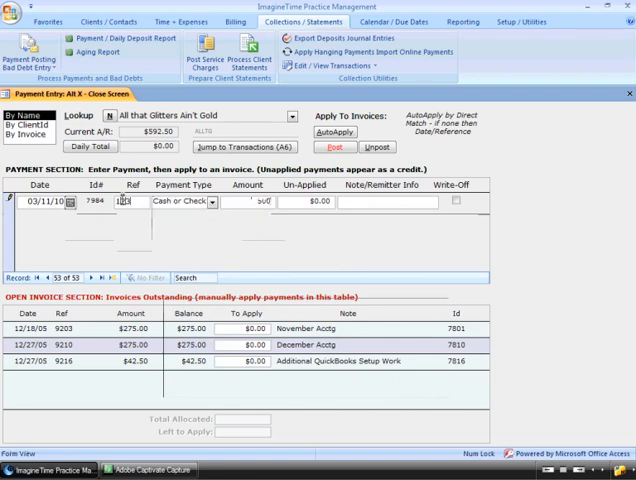
{"action": "left_click", "coordinate": [336, 132]}
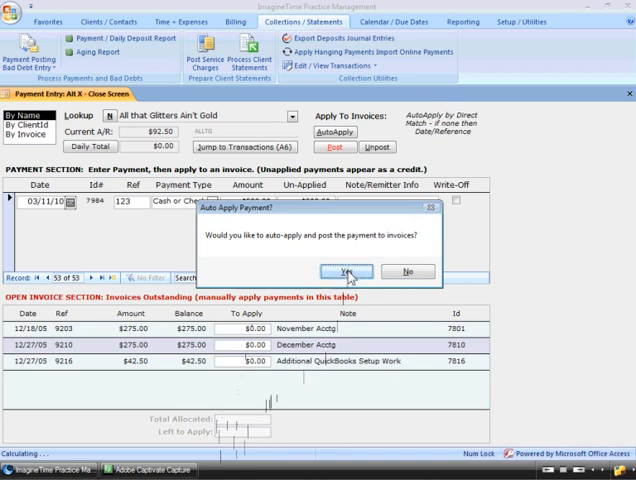
- Confirm auto-apply so the $500.00 check posts against the client's open invoices
{"action": "left_click", "coordinate": [346, 272]}
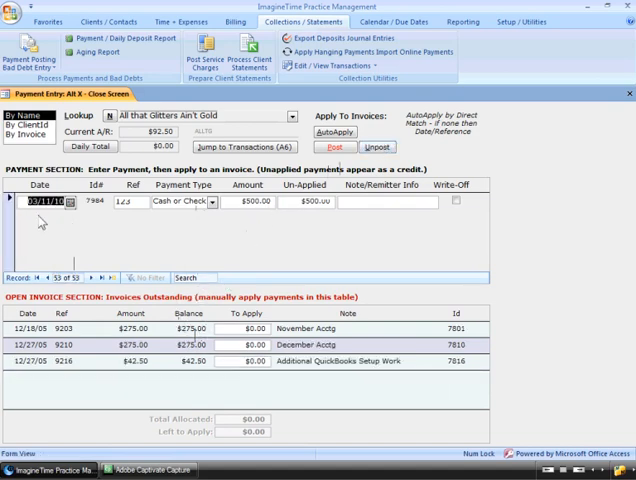
{"action": "mouse_move", "coordinate": [70, 238]}
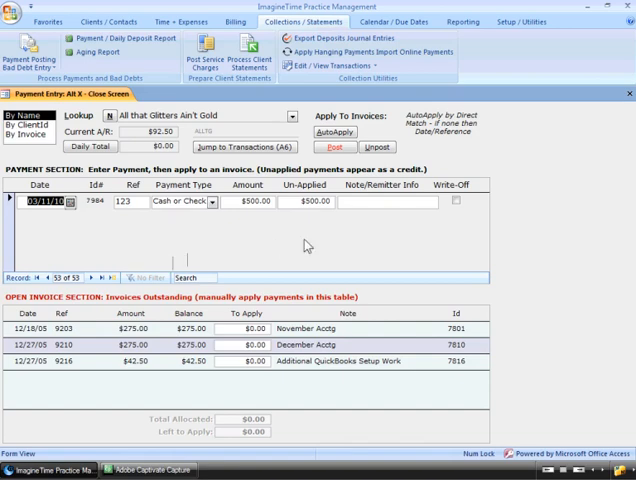
{"action": "mouse_move", "coordinate": [588, 122]}
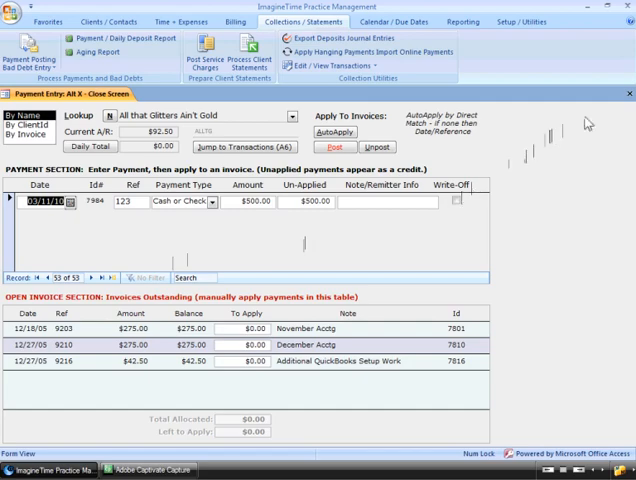